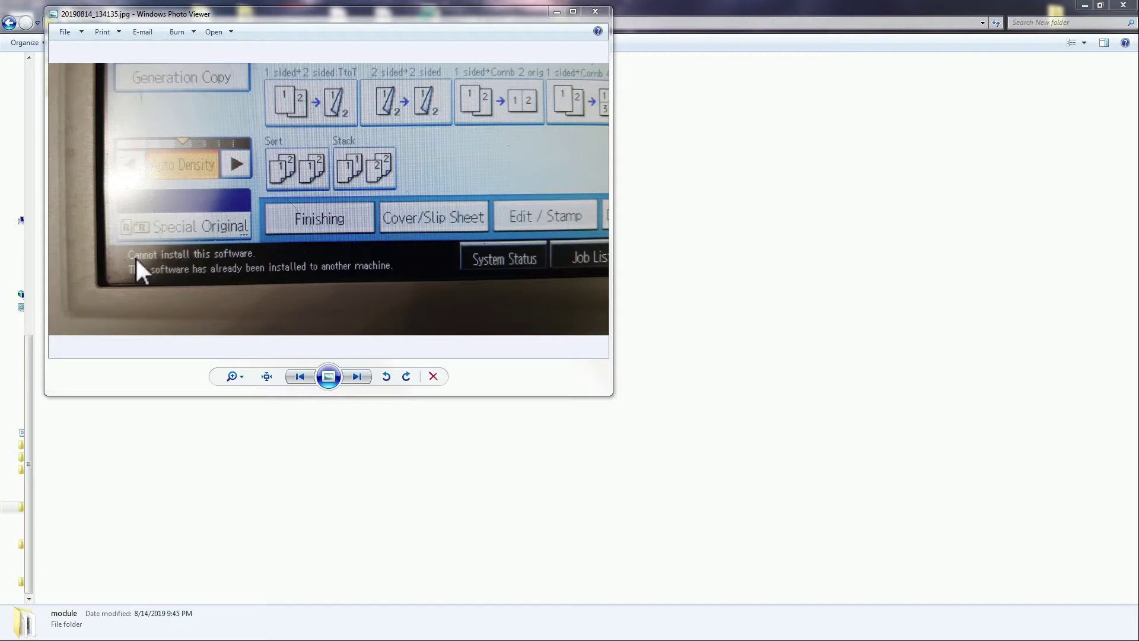
{"action": "mouse_move", "coordinate": [142, 283]}
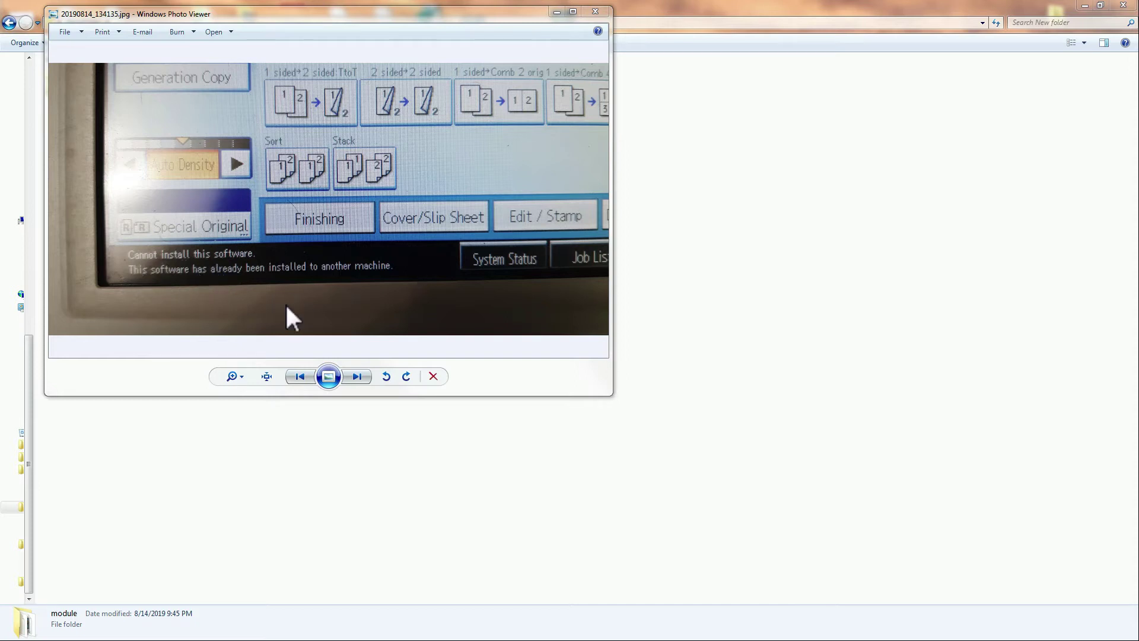
{"action": "mouse_move", "coordinate": [304, 312]}
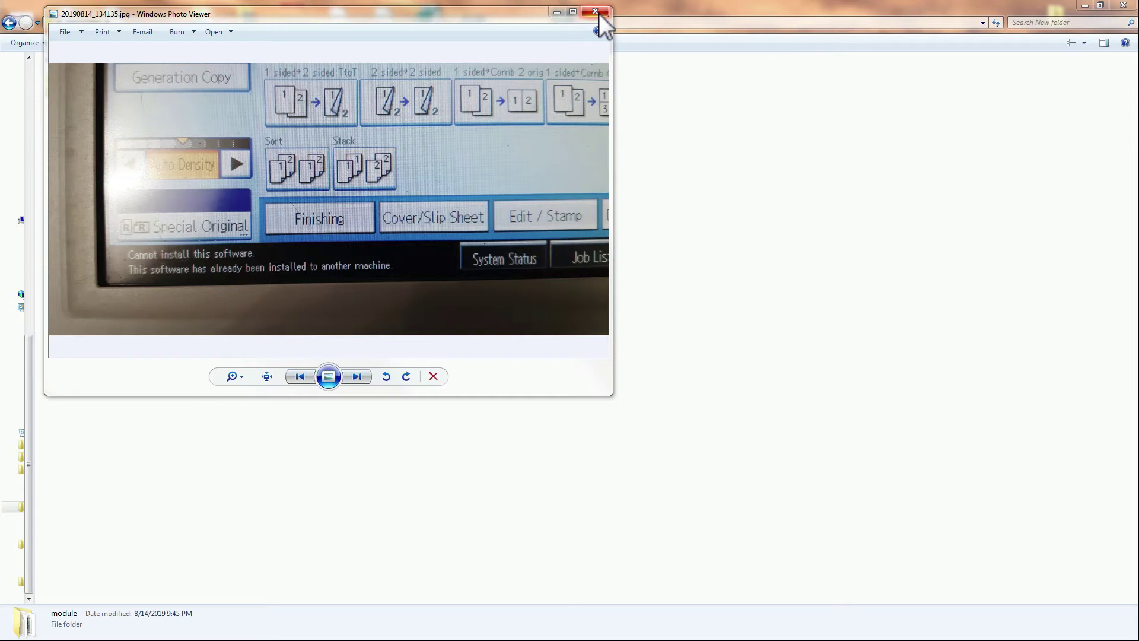
Close Windows Photo Viewer to return to the New folder listing gwinit.d and module
{"action": "left_click", "coordinate": [594, 12]}
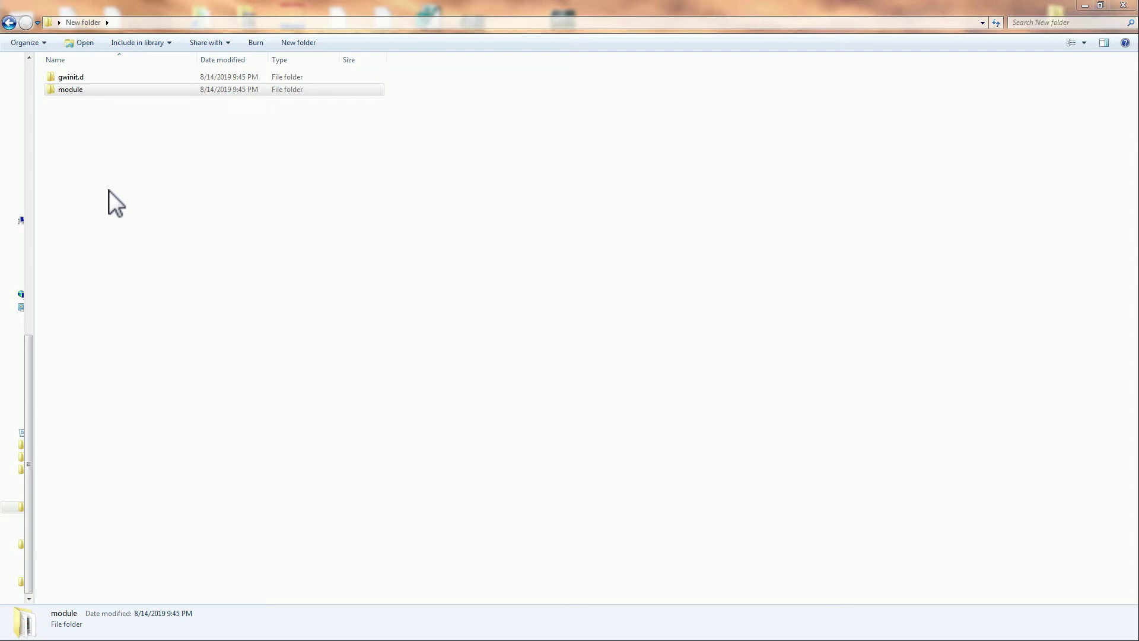
{"action": "mouse_move", "coordinate": [120, 218]}
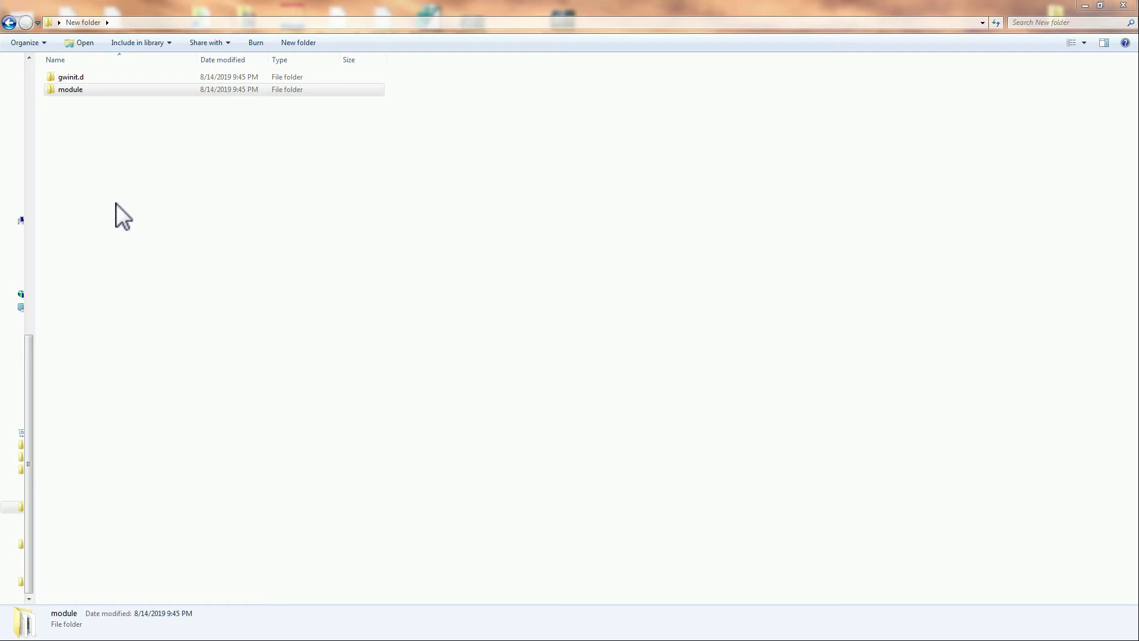
{"action": "mouse_move", "coordinate": [169, 199]}
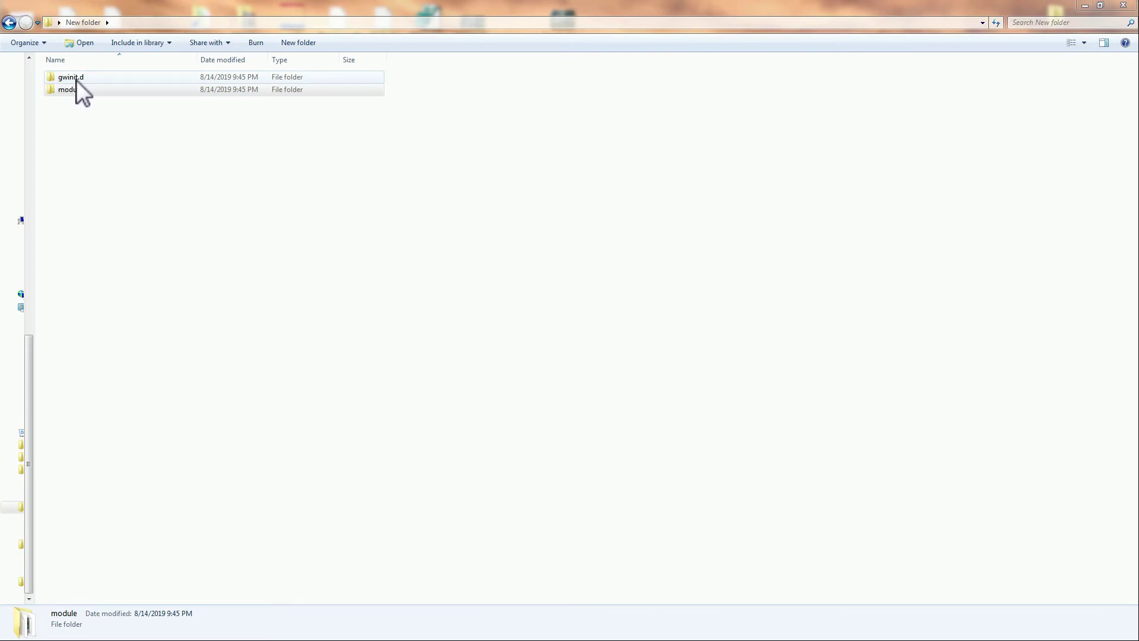
{"action": "double_click", "coordinate": [70, 76]}
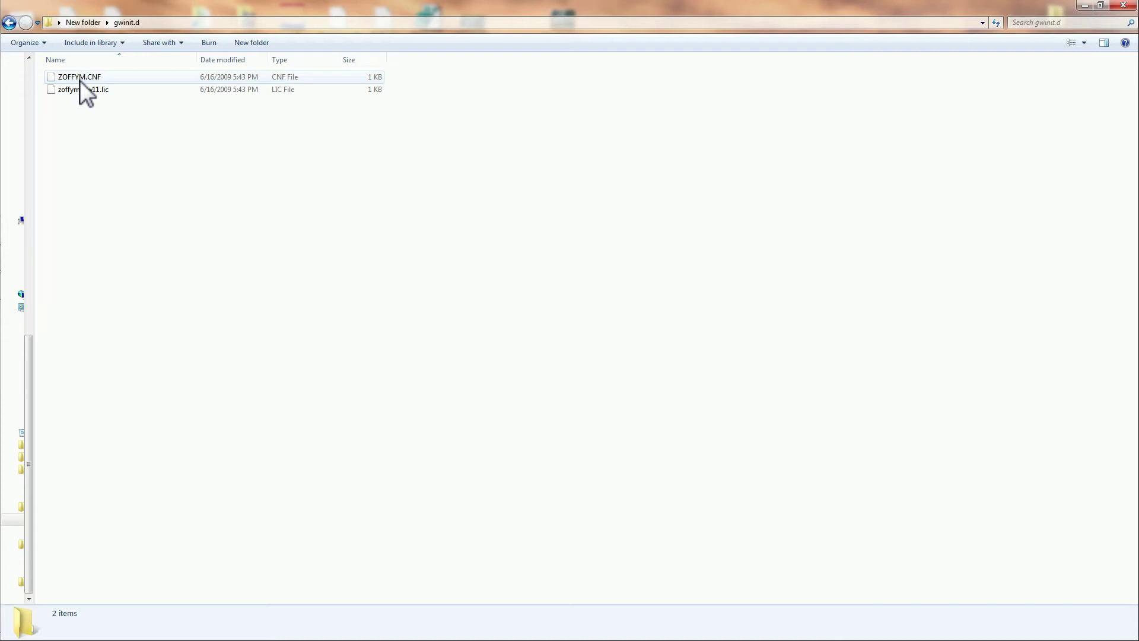
{"action": "left_click", "coordinate": [82, 89]}
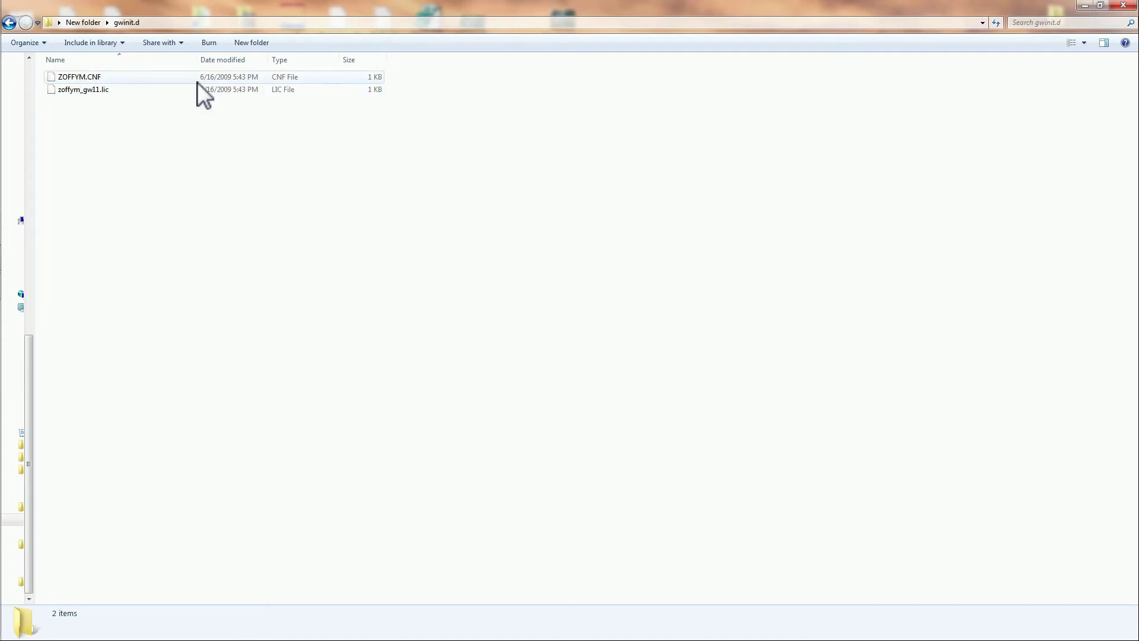
{"action": "left_click", "coordinate": [83, 89]}
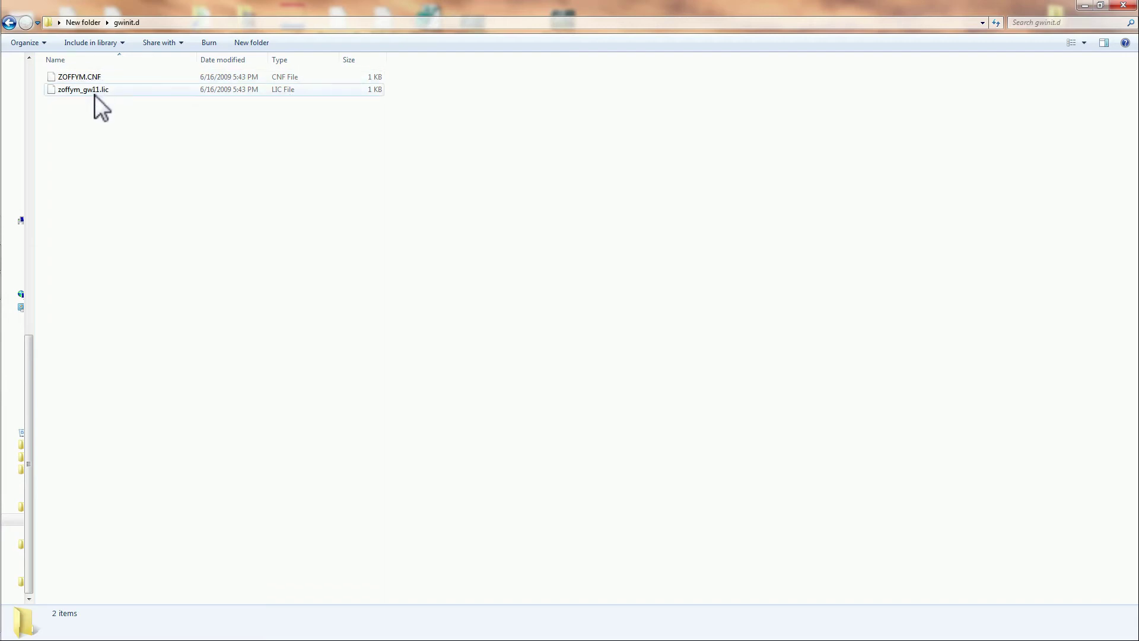
{"action": "mouse_move", "coordinate": [80, 47]}
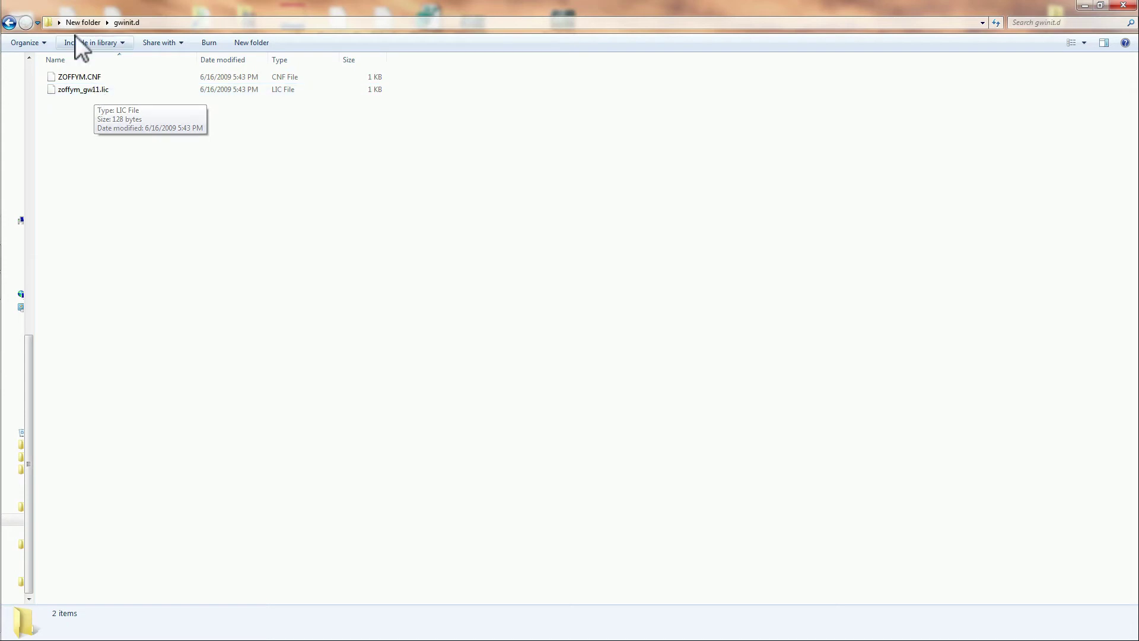
{"action": "left_click", "coordinate": [11, 23]}
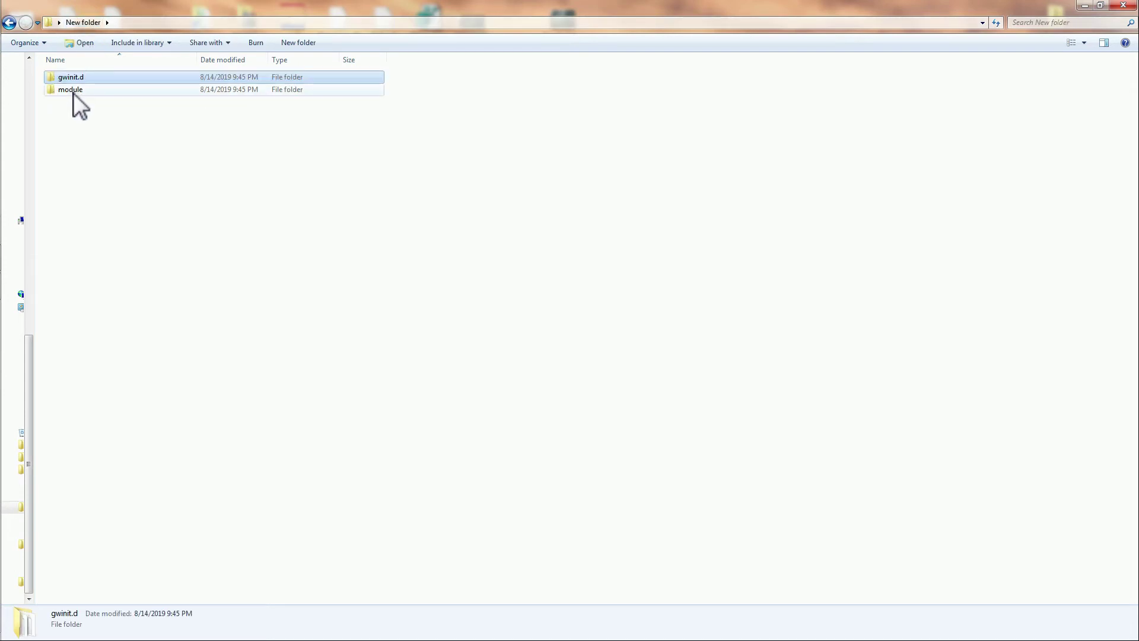
Enter the module folder and select ZOFFYM.MOD and zoffym_gw11.mac to inspect them
{"action": "double_click", "coordinate": [70, 89]}
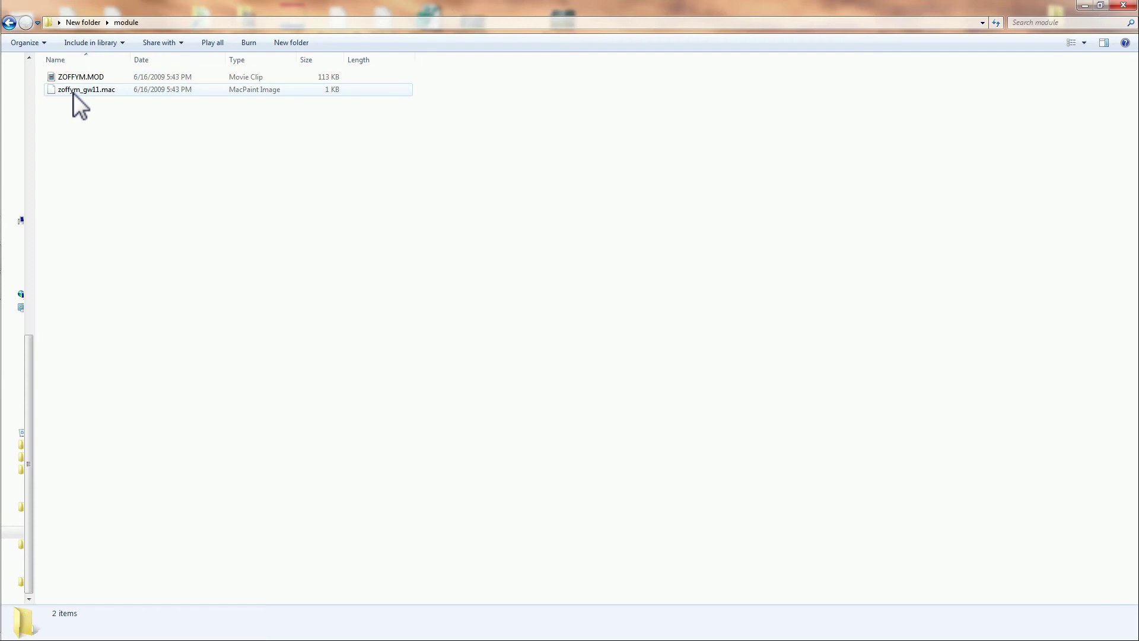
{"action": "left_click", "coordinate": [80, 75]}
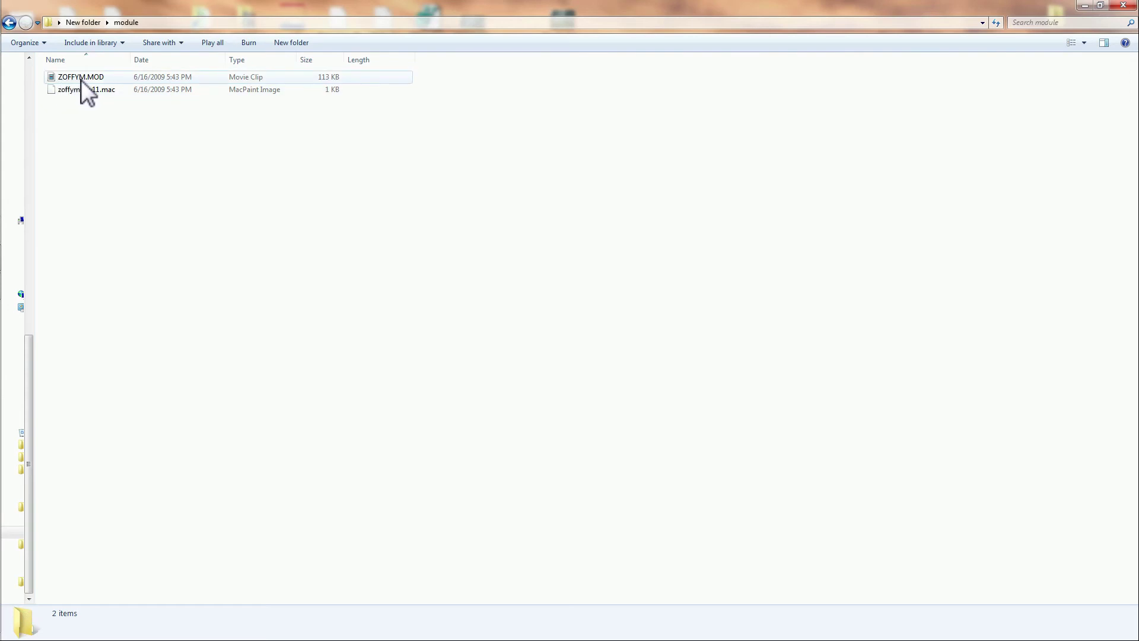
{"action": "left_click", "coordinate": [80, 89]}
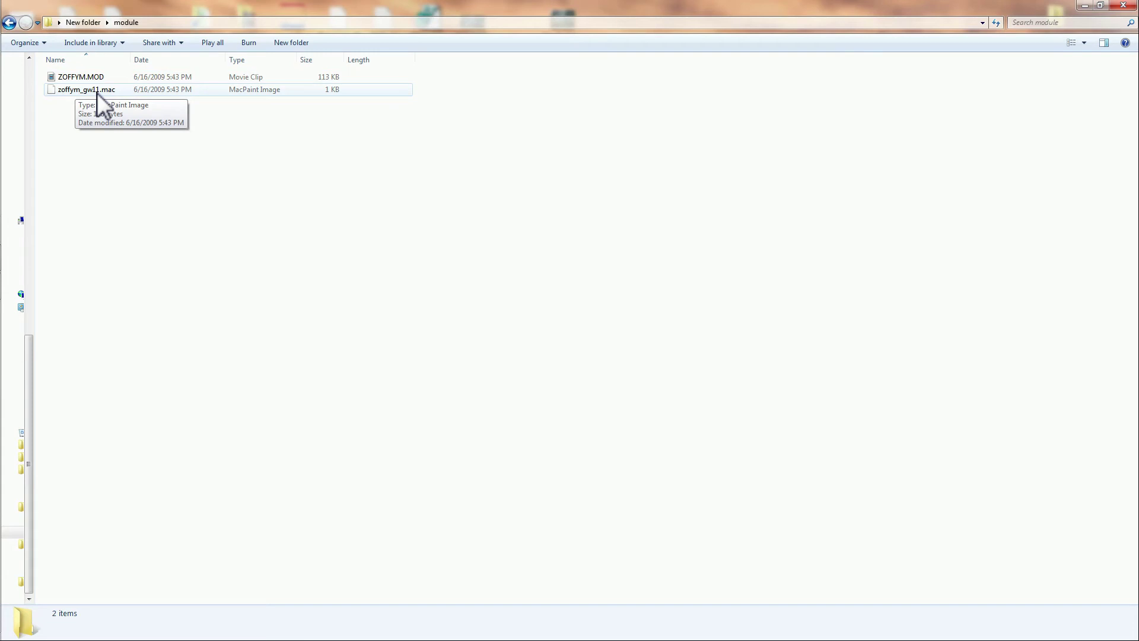
{"action": "mouse_move", "coordinate": [191, 129]}
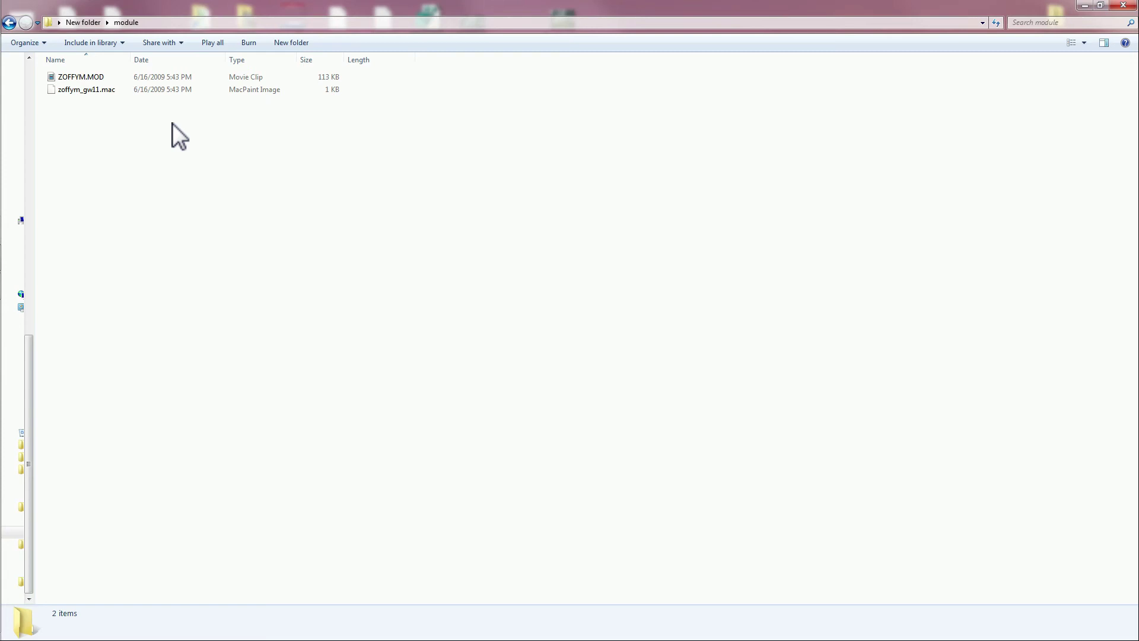
{"action": "mouse_move", "coordinate": [169, 123]}
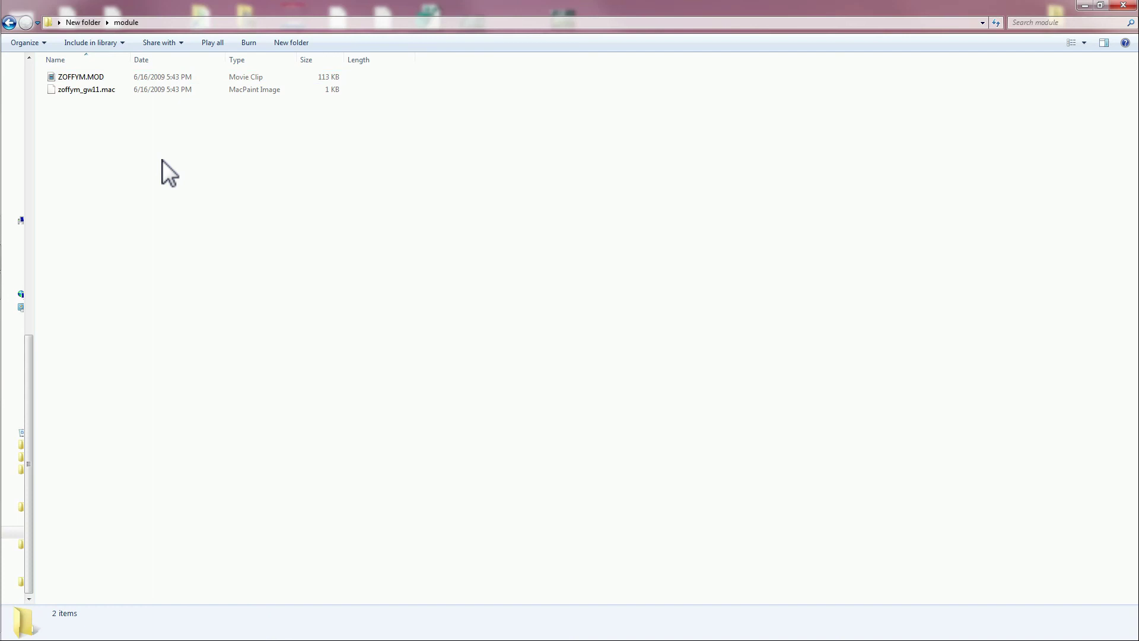
{"action": "mouse_move", "coordinate": [260, 243]}
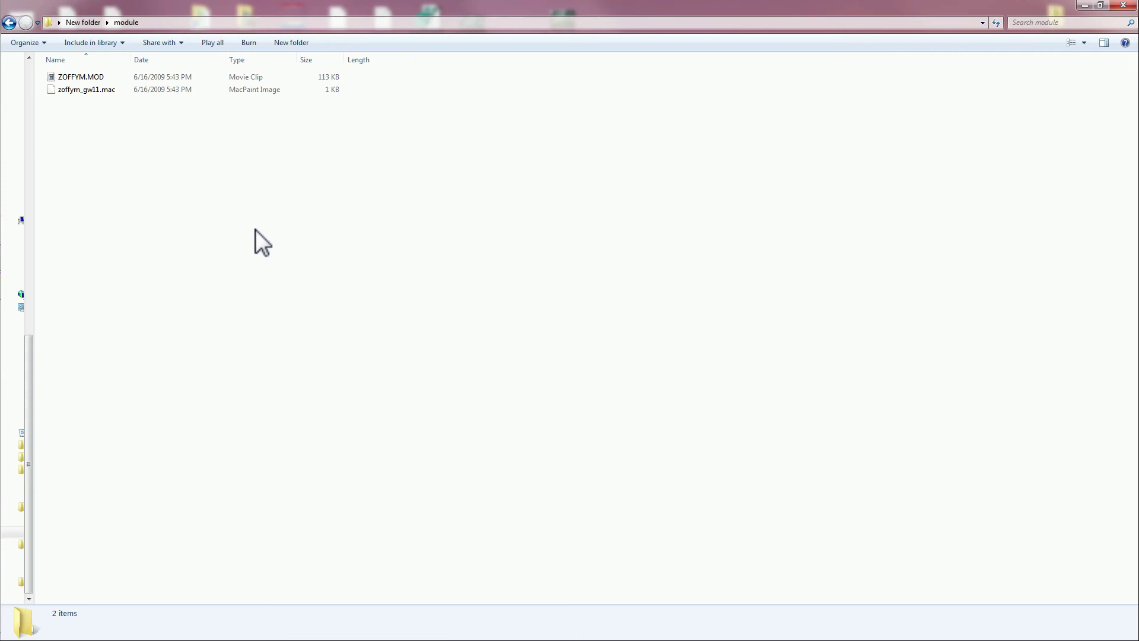
View the dot-pattern photo 20190814_220351.jpg in Windows Photo Viewer
{"action": "double_click", "coordinate": [85, 89]}
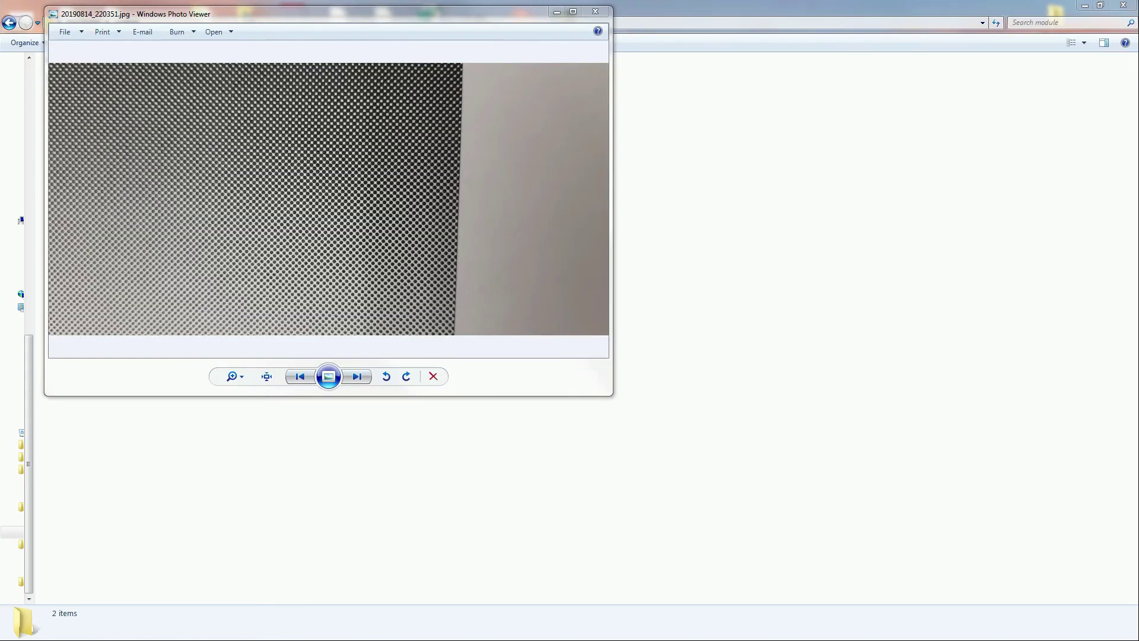
{"action": "mouse_move", "coordinate": [270, 370]}
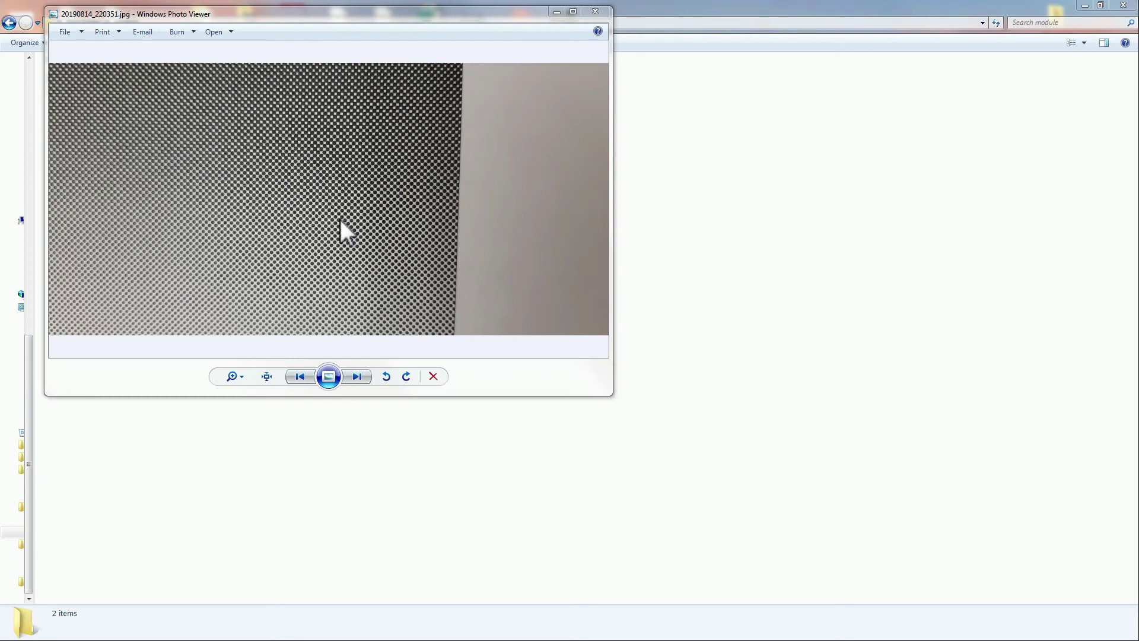
{"action": "mouse_move", "coordinate": [447, 356]}
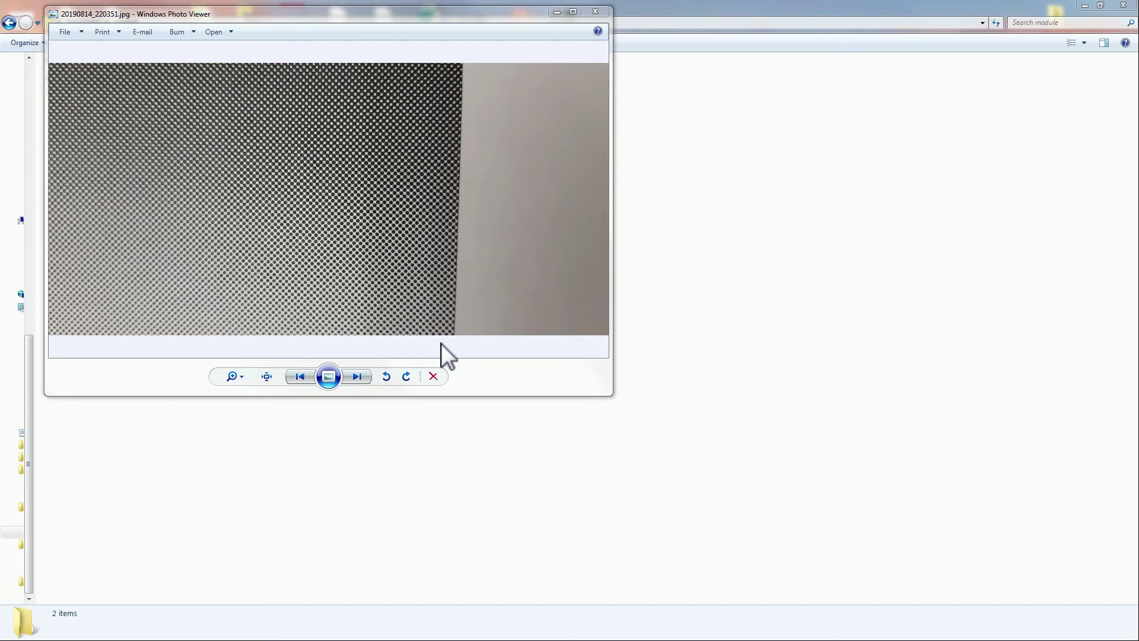
{"action": "mouse_move", "coordinate": [407, 485]}
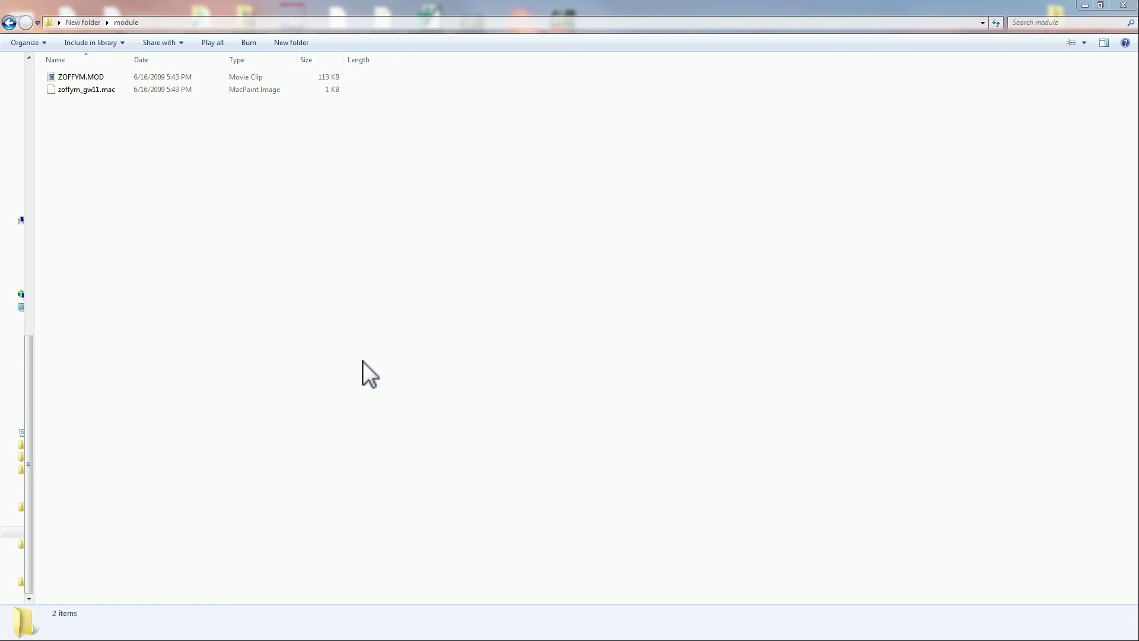
{"action": "mouse_move", "coordinate": [273, 355]}
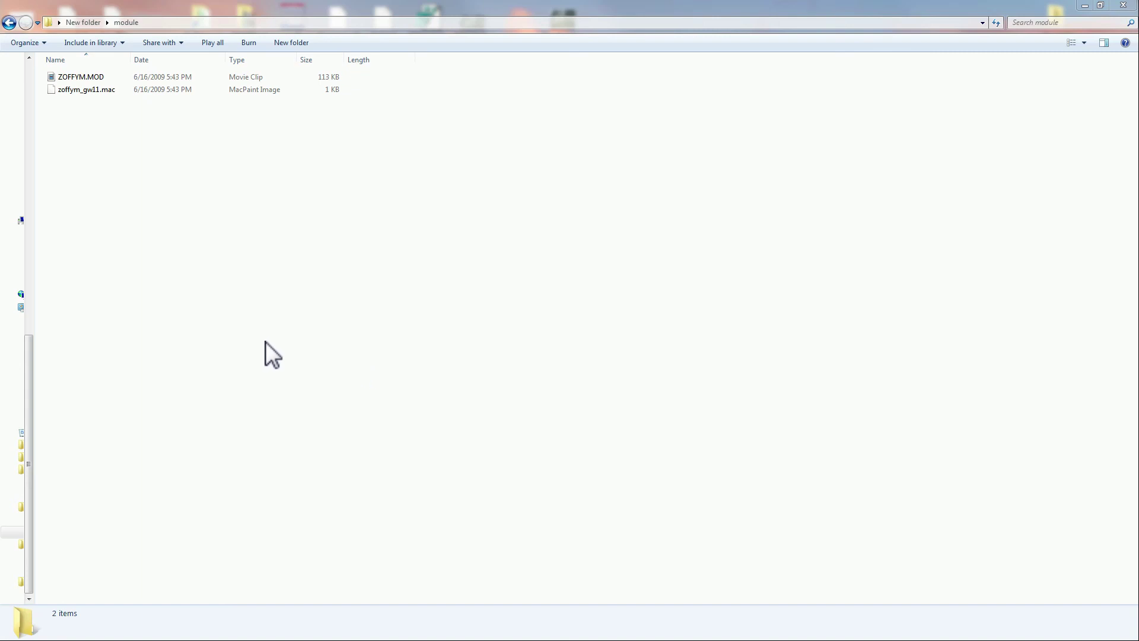